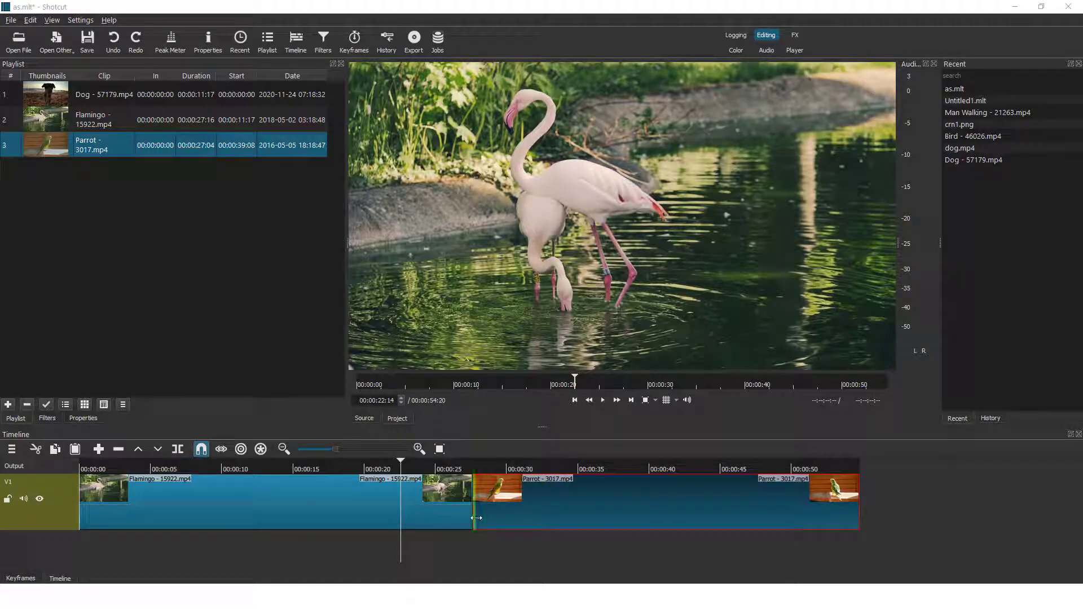
- Select the Parrot clip on the V1 track to overlap it onto the Flamingo clip
left_click(460, 468)
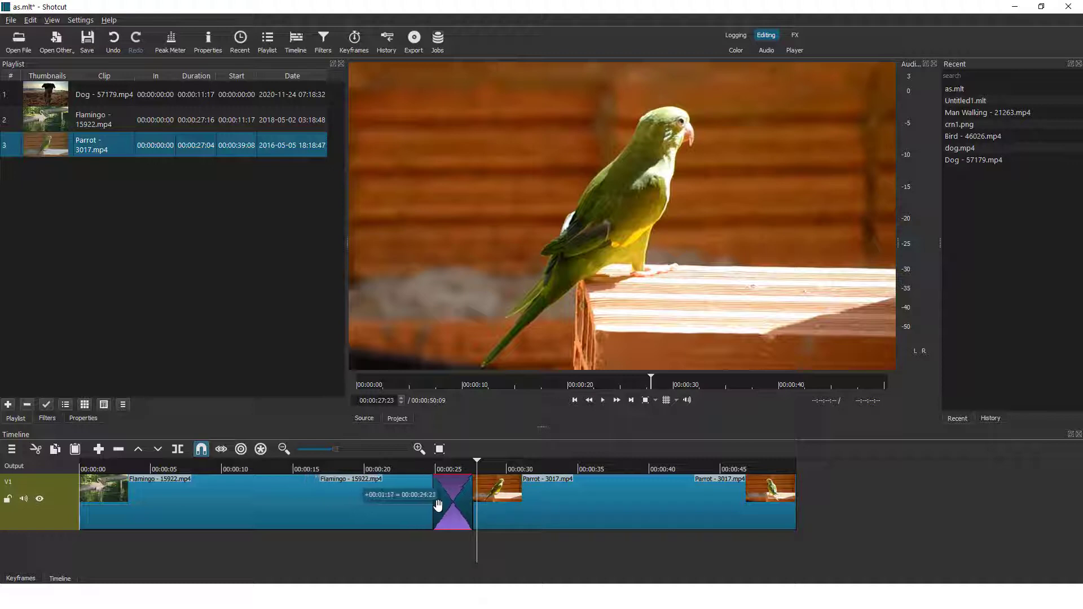
- Trim the Flamingo–Parrot transition's left edge inward to shorten it, then select it
left_click_drag(452, 504, 442, 514)
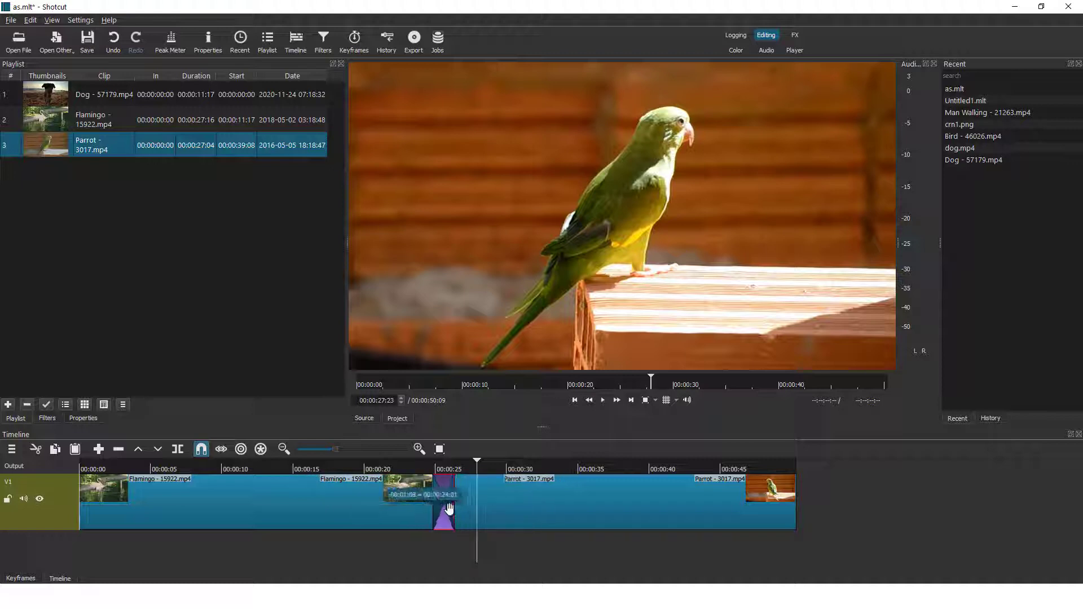
left_click(601, 399)
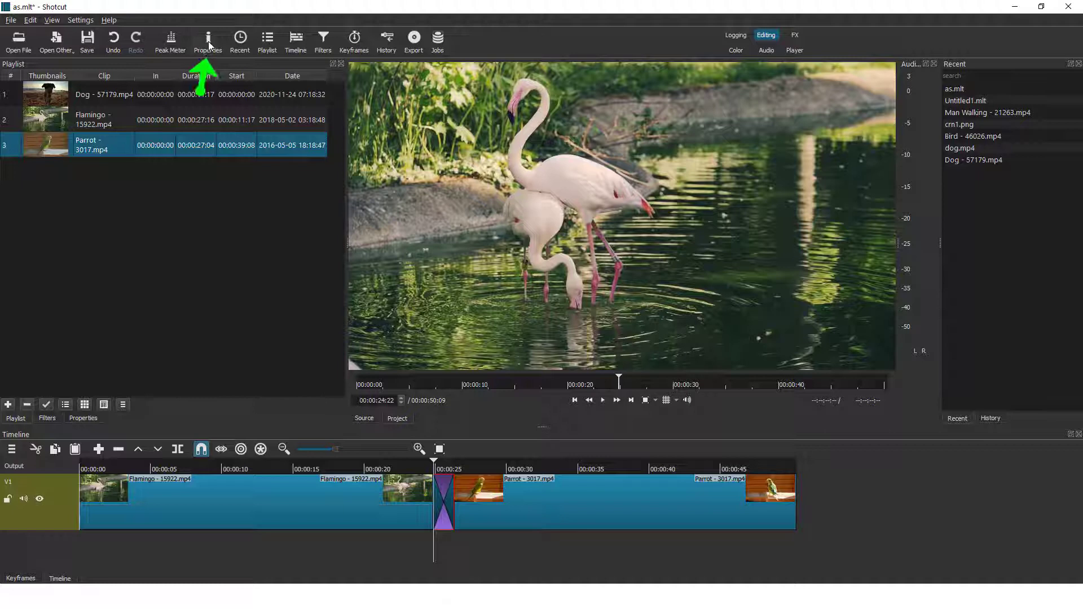
- Set the transition's video type to Matrix Snake Parallel Vertical in Properties and preview it
left_click(207, 40)
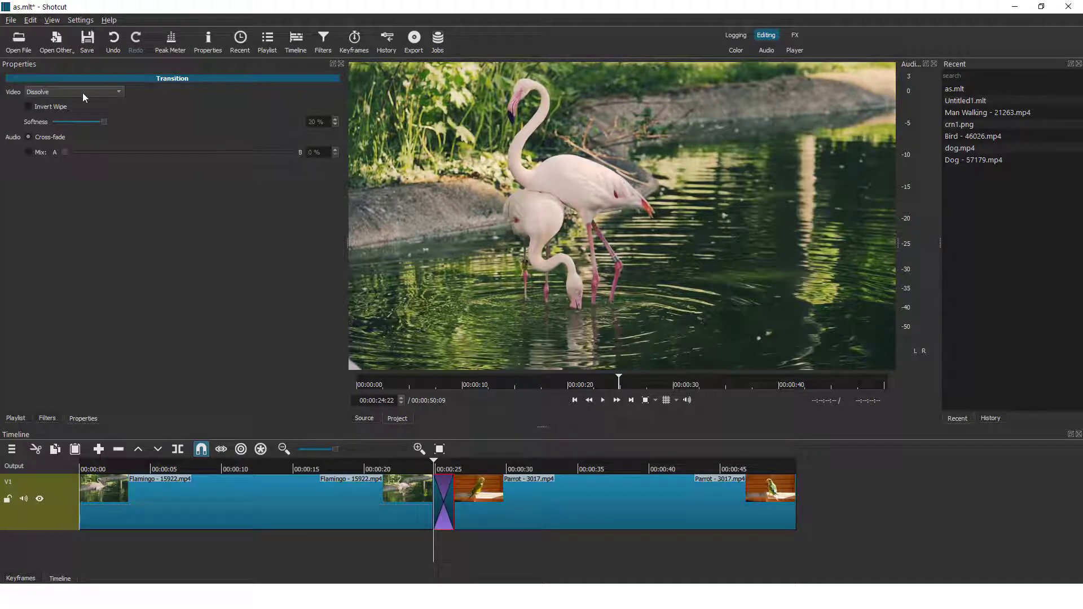
left_click(75, 91)
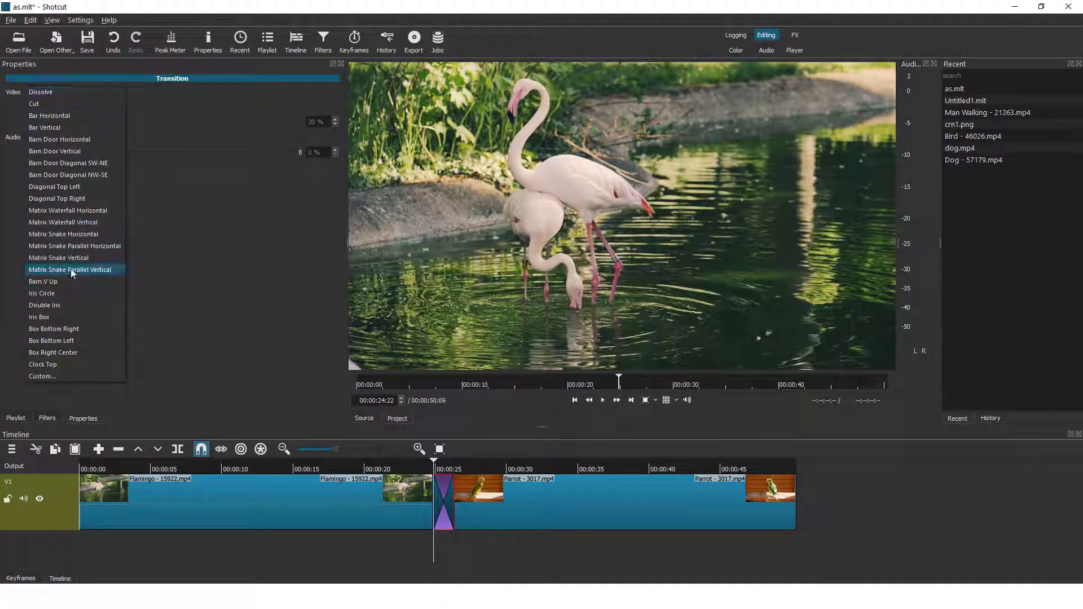
left_click(69, 269)
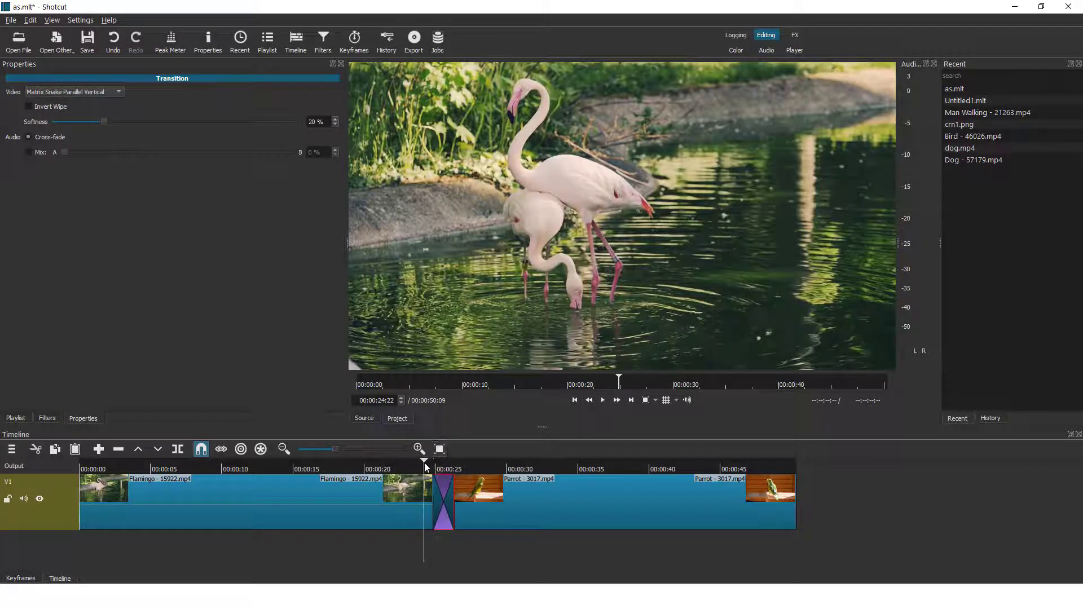
left_click(601, 399)
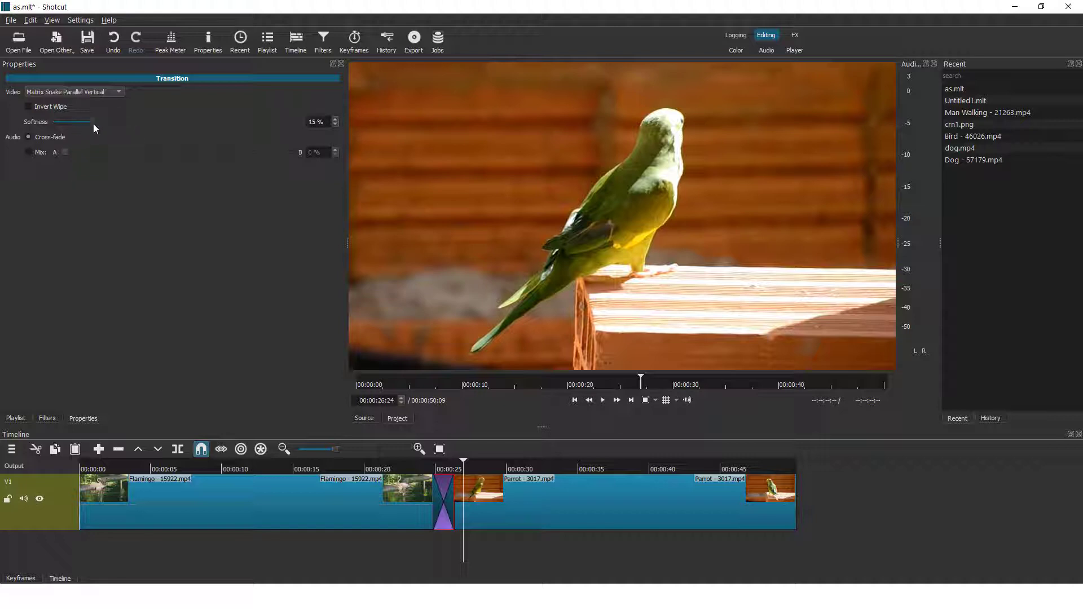
- Adjust the Softness slider of the wipe to 19%
left_click_drag(90, 122, 102, 122)
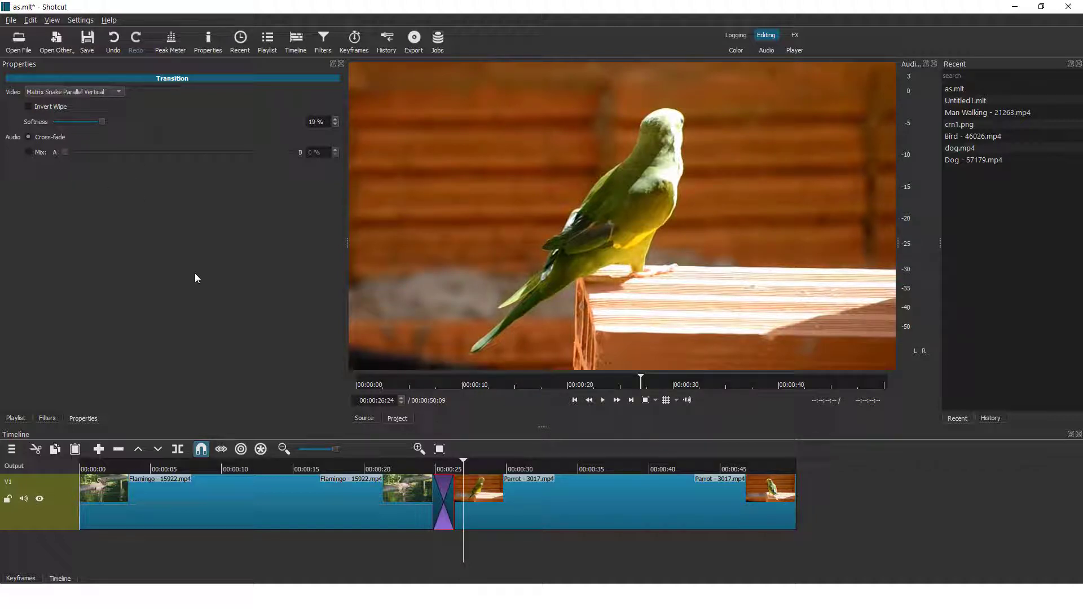